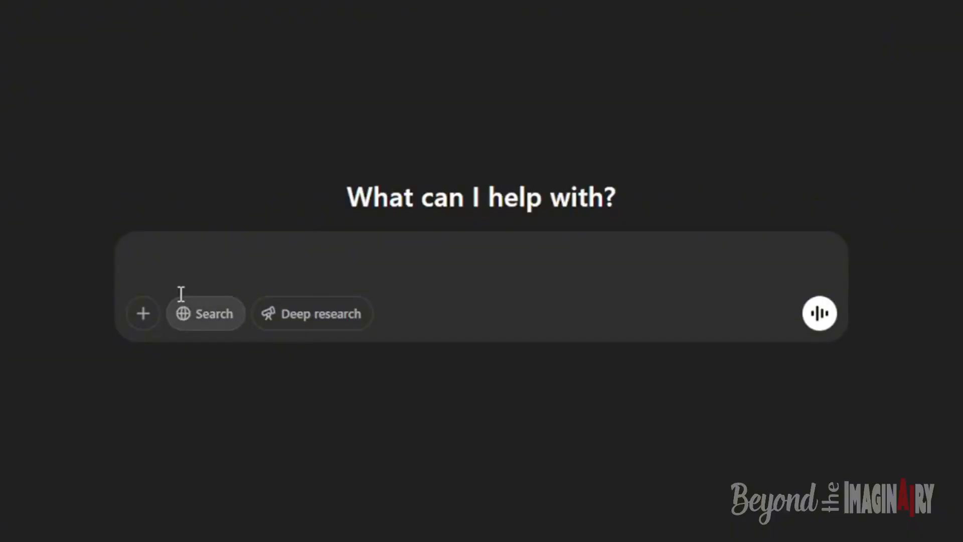
# - Send ChatGPT a request for 10 clever household objects for tilt-shift tiny workers
pyautogui.write("I'm making a fun AI video that will be a tilt-shift style image of tiny workers working on random")
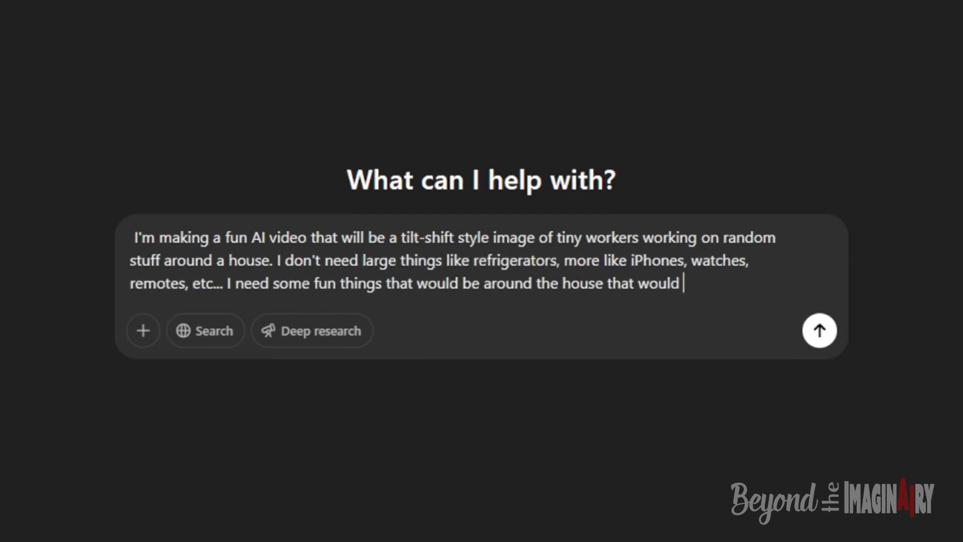
pyautogui.write('be clever for little workers to be working on. Give me a list of 10.')
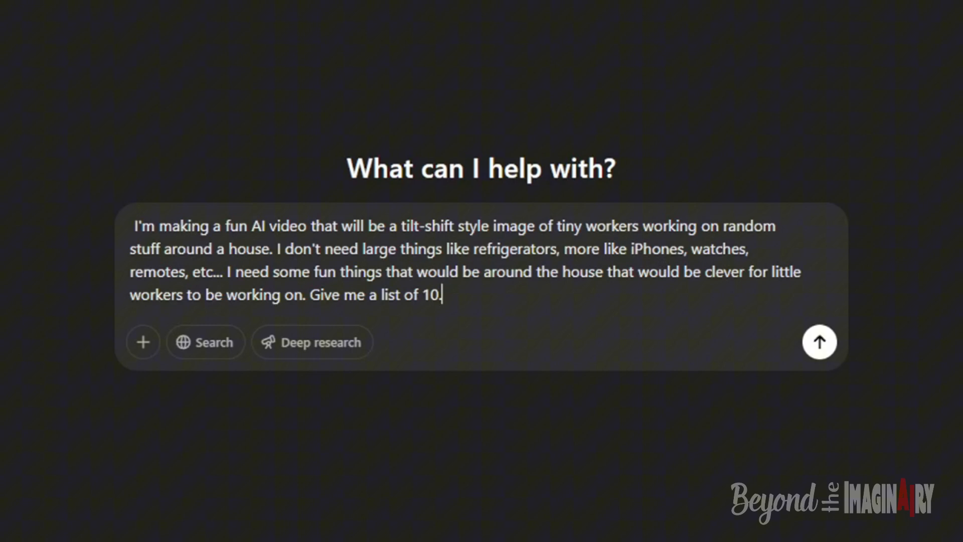
pyautogui.click(818, 341)
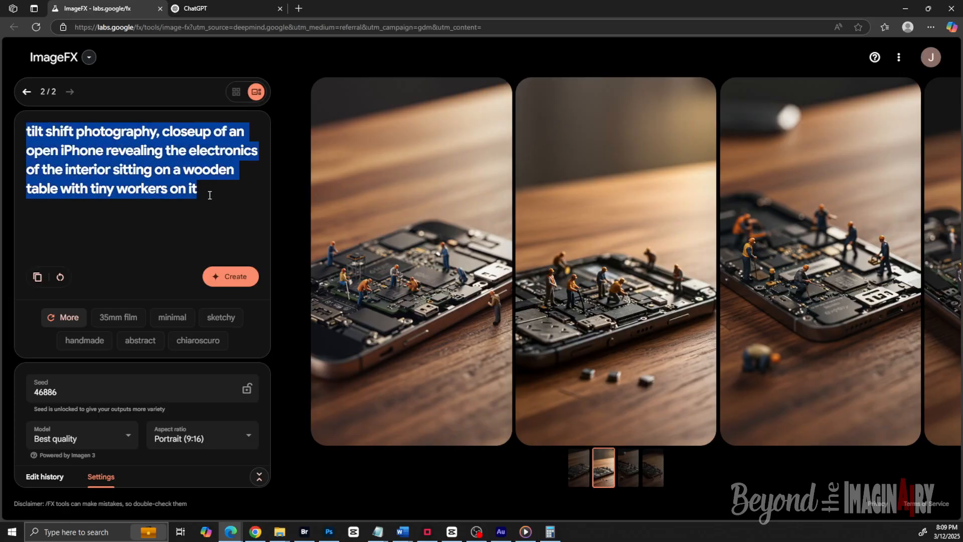
# - Send ChatGPT the open-iPhone tilt-shift prompt asking to spice it up with orange safety details
pyautogui.click(226, 8)
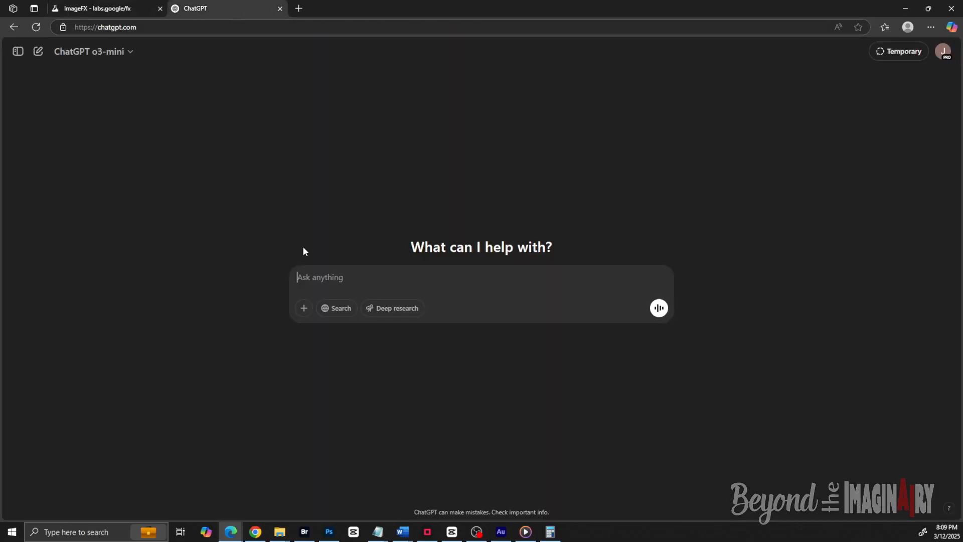
pyautogui.write('"tilt shift photography, closeup of an open iPhone revealing the electronics of the interior sitting on a wooden table with tiny workers on it"  Spice up this prompt to give it a little more interest. Make sure to start it out the')
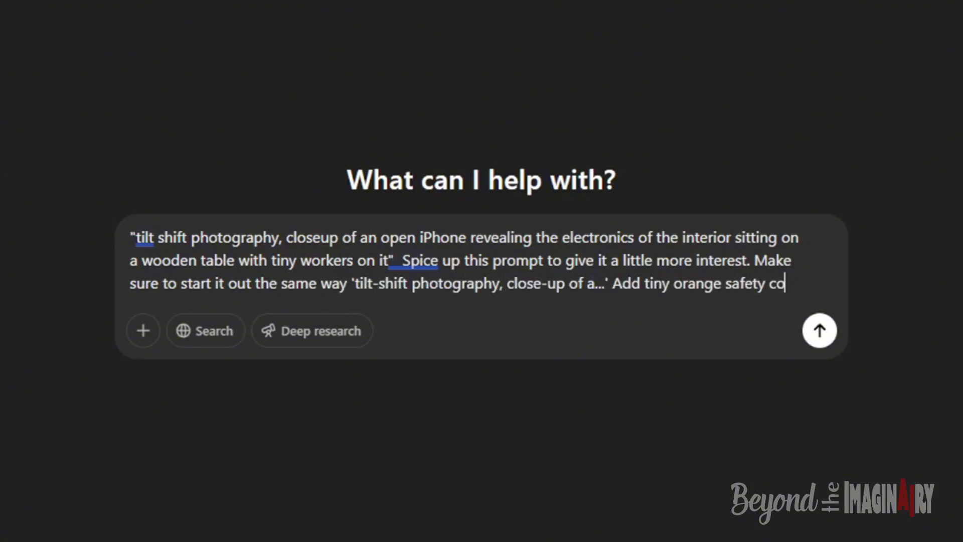
pyautogui.click(818, 330)
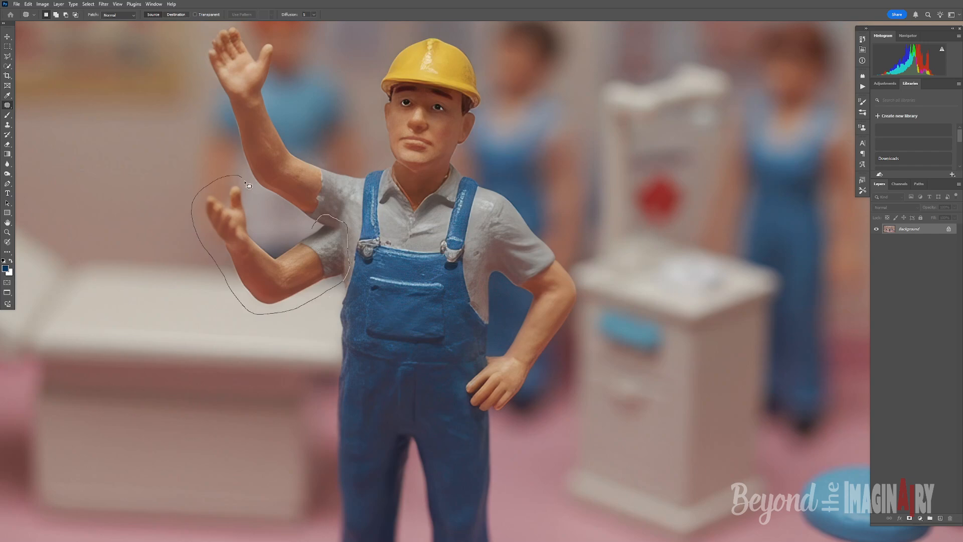
# - Patch away the extra hand floating beside the toy worker figure
pyautogui.click(830, 98)
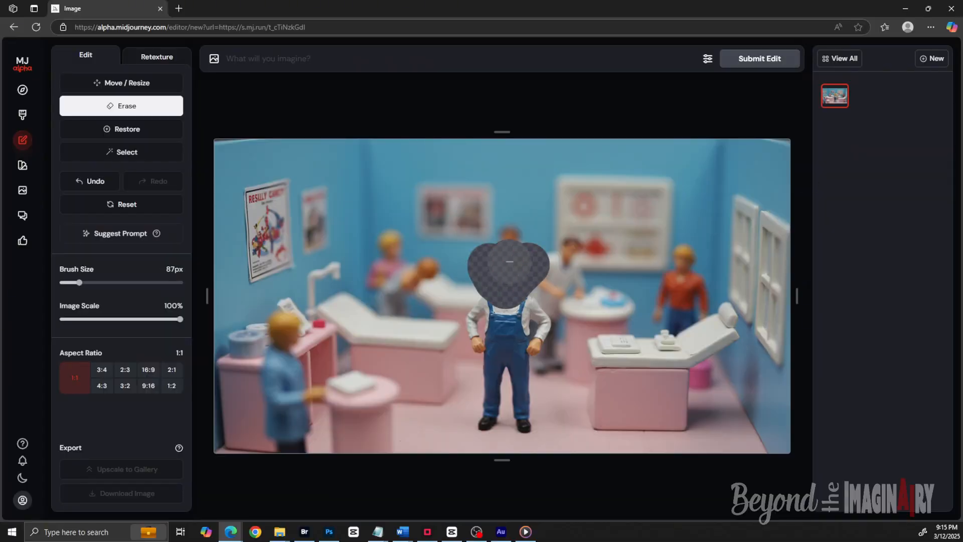
# - Submit the edit to regenerate the worker's erased head in the clinic scene
pyautogui.click(759, 58)
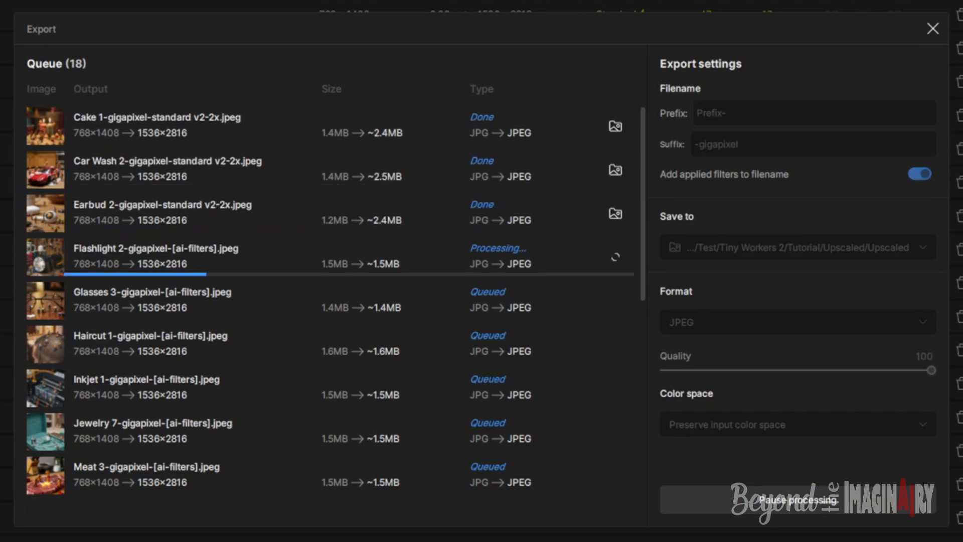
# - Review the queue of 18 worker images set for 2x upscaling
pyautogui.scroll(-3)
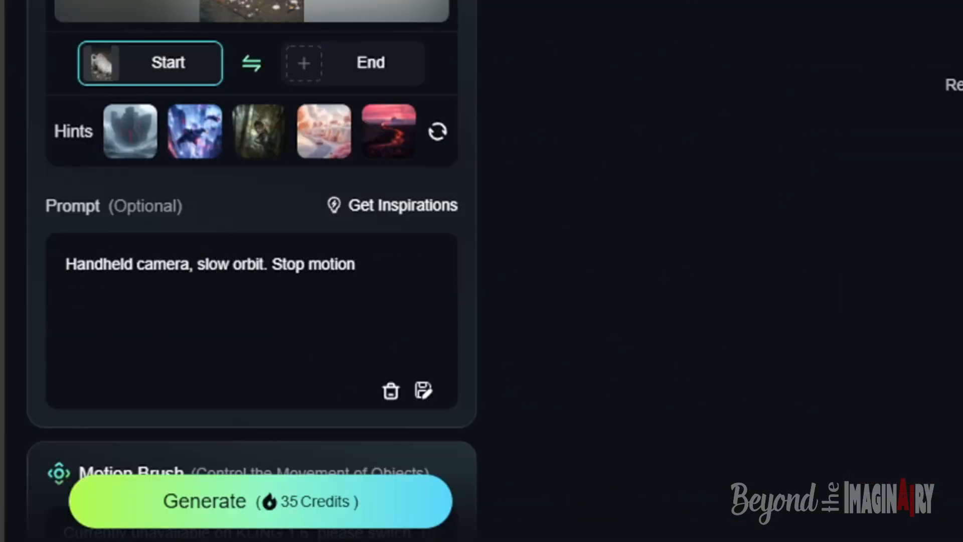
# - Generate the stop-motion clip of tiny workers painting the sneaker, preview it and save the download
pyautogui.write('animation of tiny workers diligently working to paint the shoe white with ro')
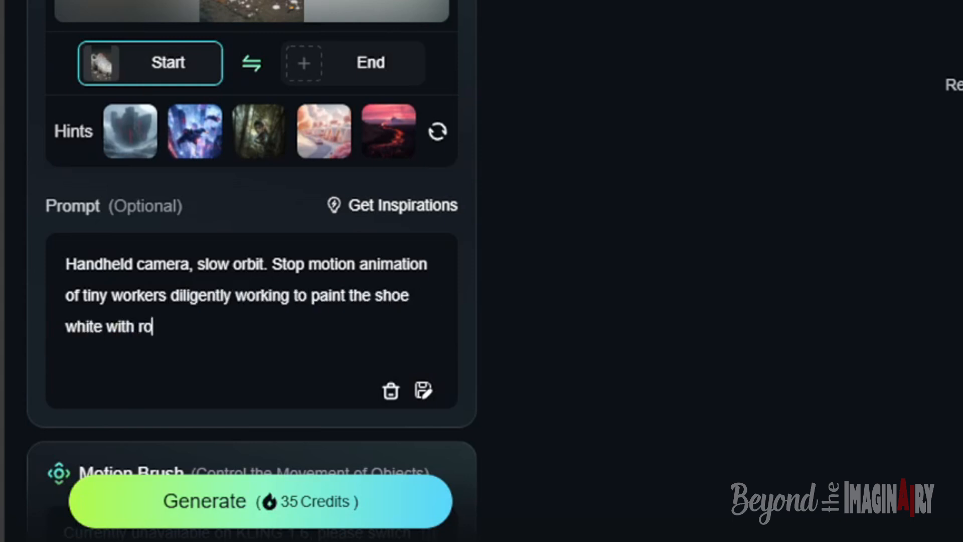
pyautogui.click(261, 500)
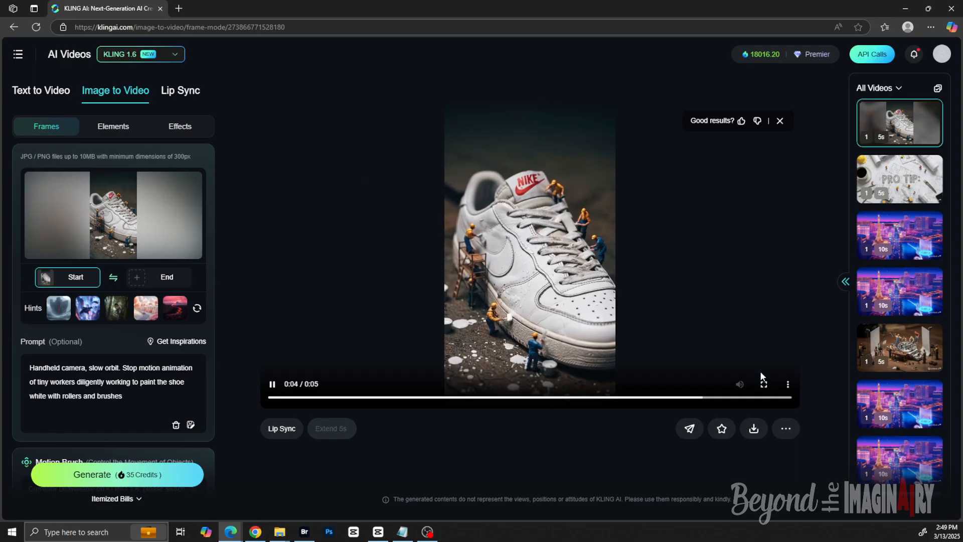
pyautogui.click(762, 384)
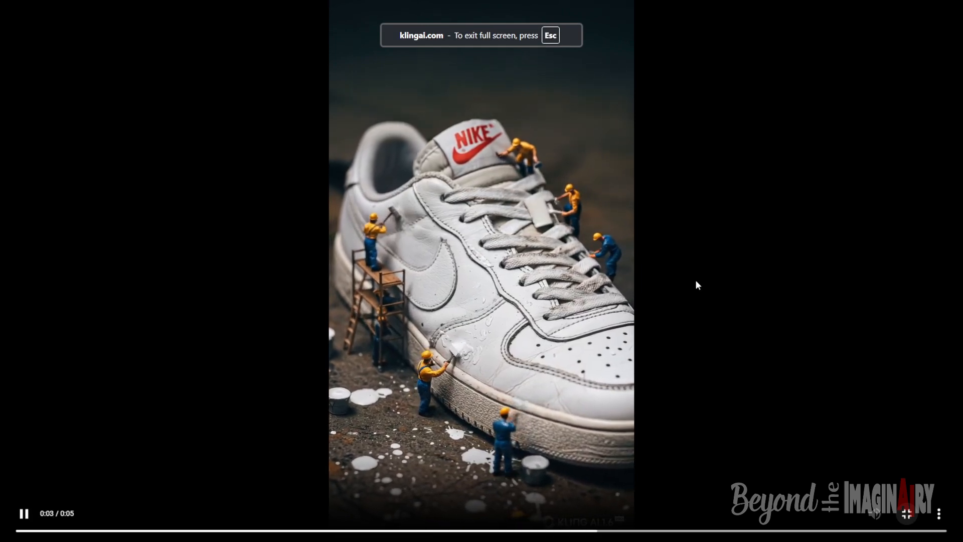
pyautogui.press('Escape')
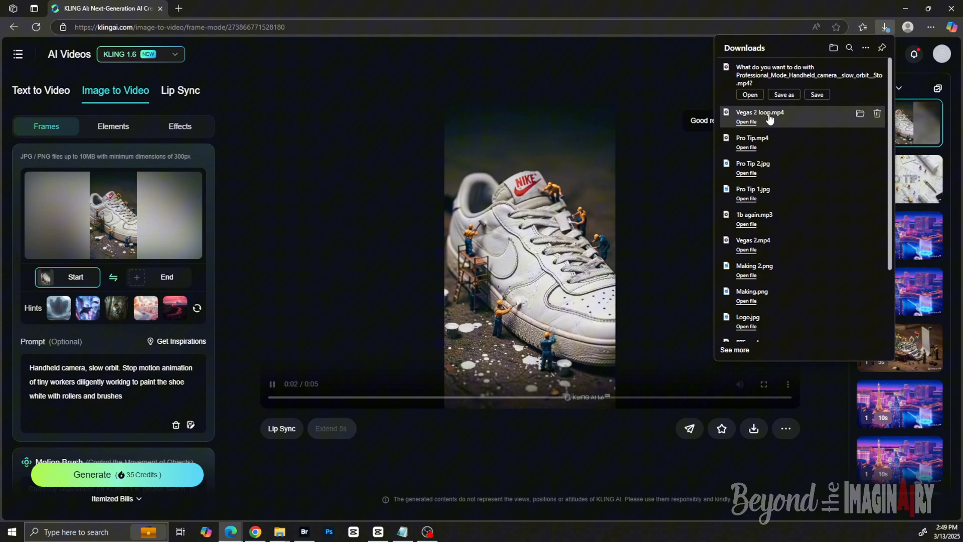
pyautogui.click(783, 94)
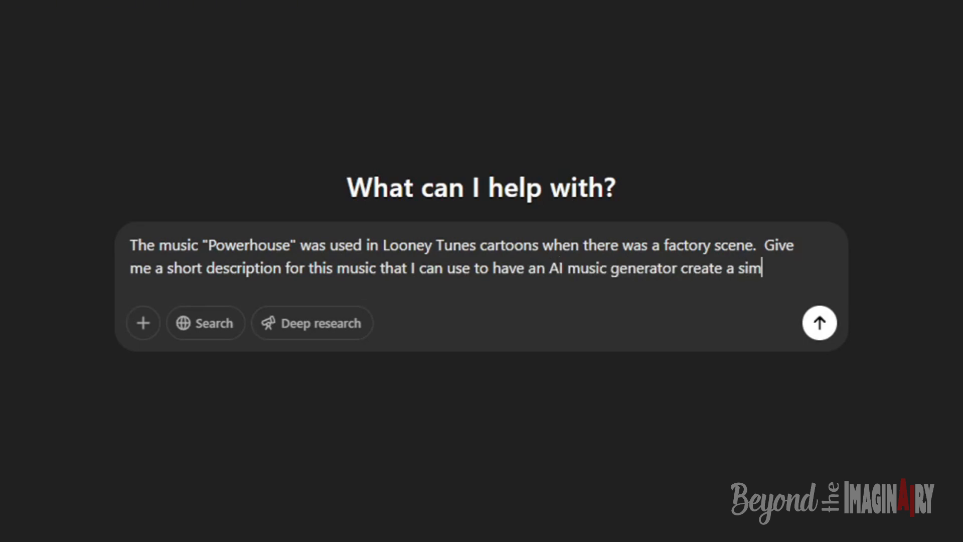
# - Send ChatGPT the request describing the Powerhouse factory music for an AI music generator
pyautogui.click(818, 322)
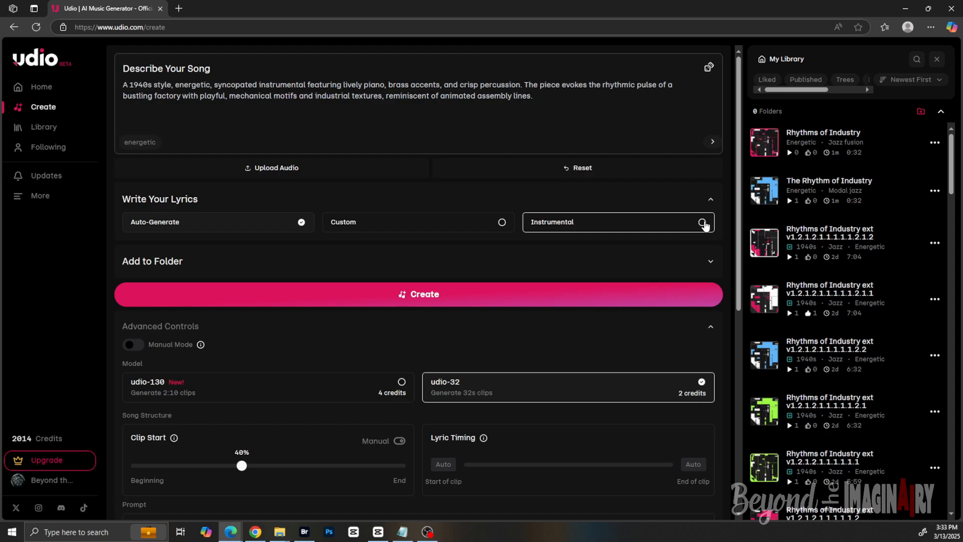
# - Make the 1940s factory-style Udio song instrumental
pyautogui.click(418, 294)
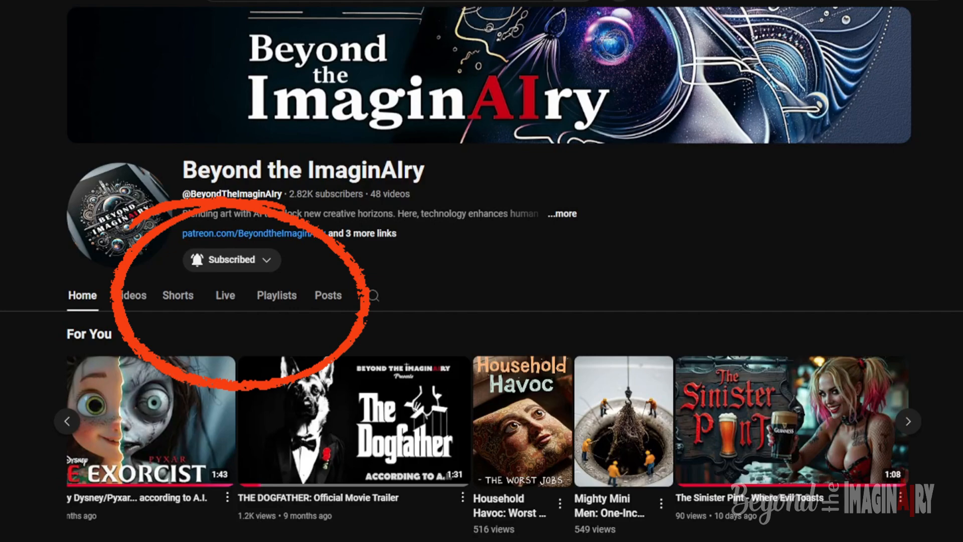
pyautogui.click(231, 258)
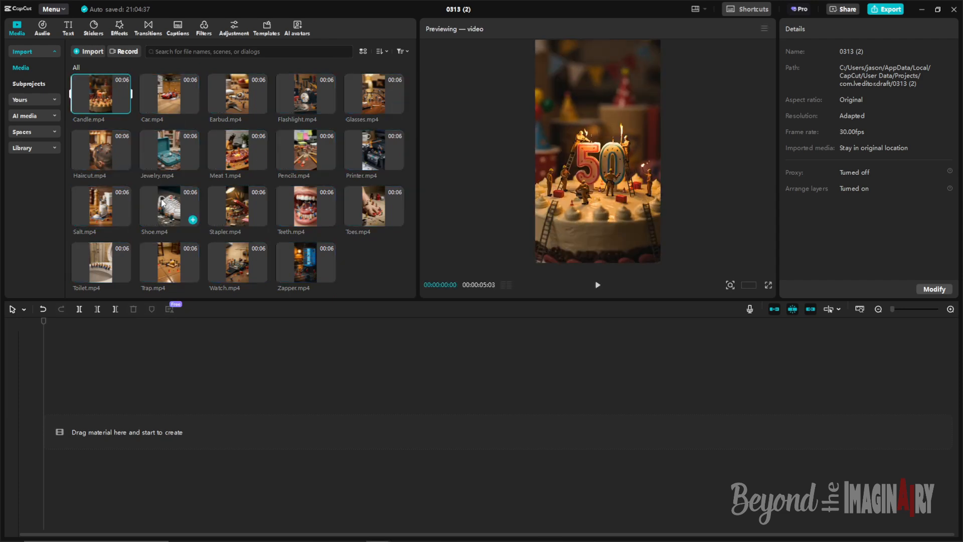
# - Place the worker clips and music on the timeline and give the Toilet clip an Out animation
pyautogui.click(192, 218)
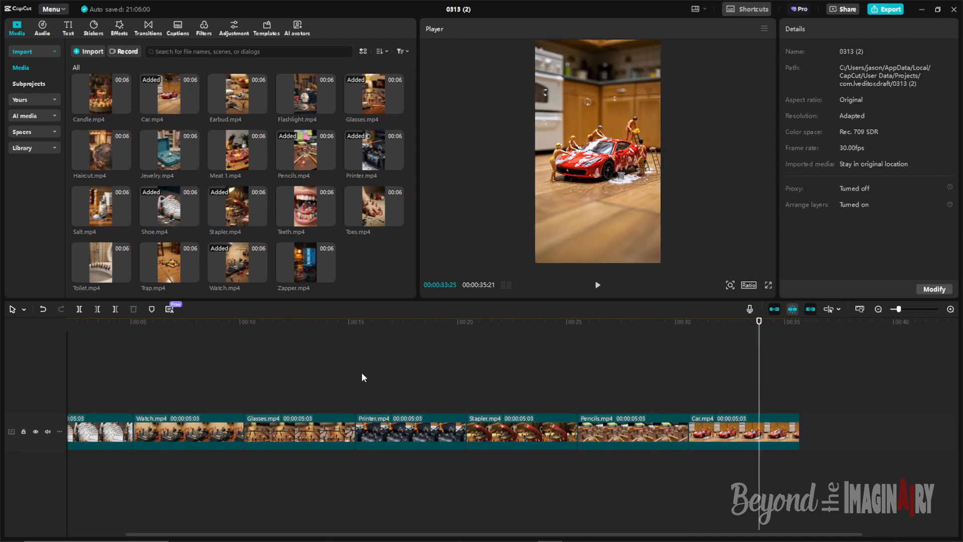
pyautogui.click(853, 430)
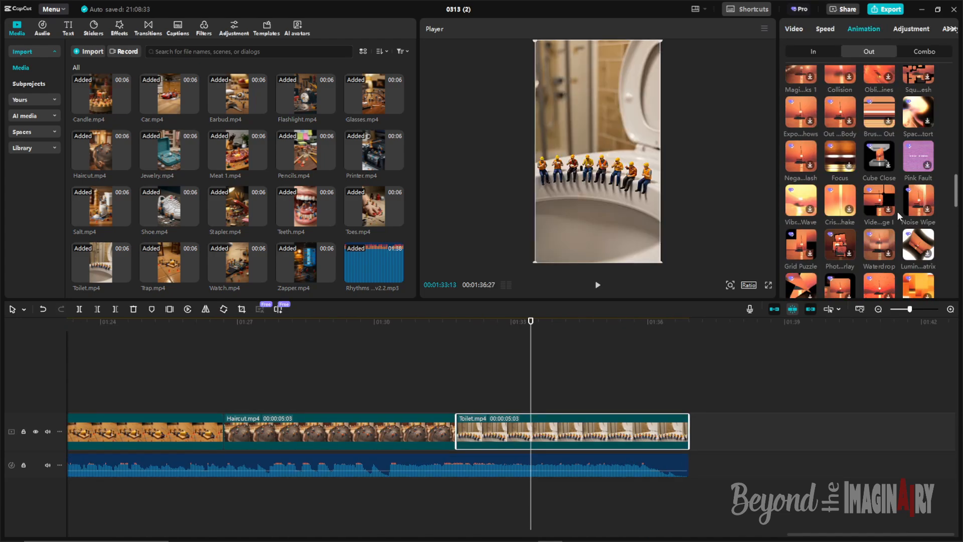
pyautogui.click(885, 9)
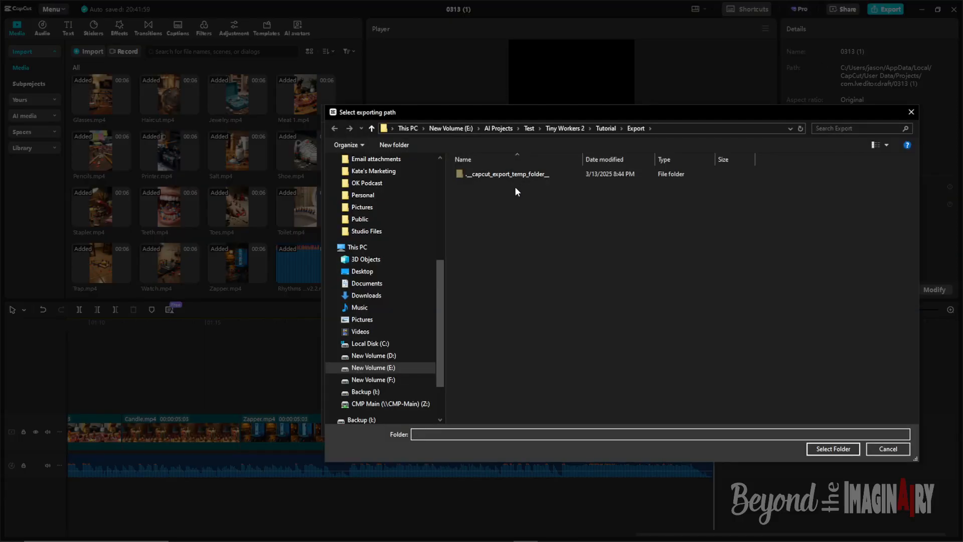
# - Confirm the Export folder as the destination for the 1080p export
pyautogui.click(833, 448)
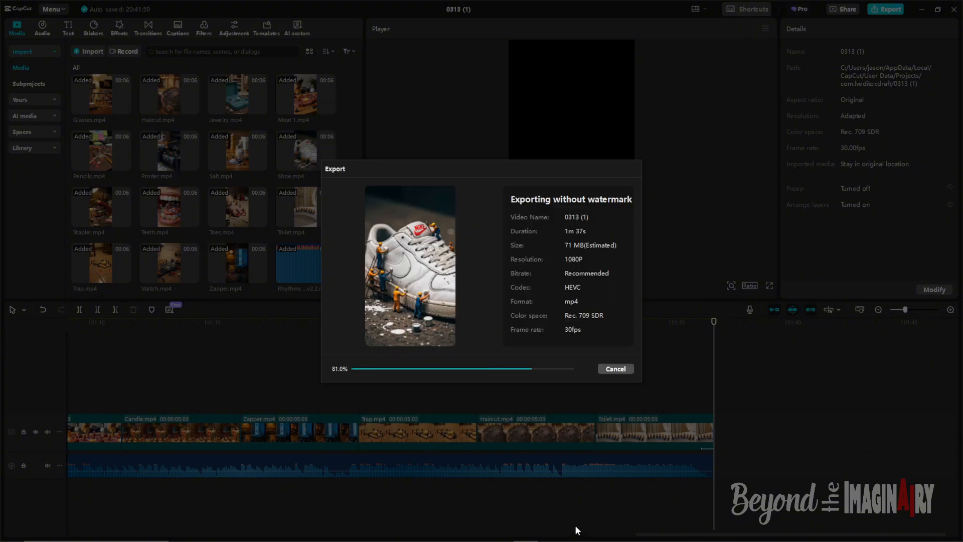